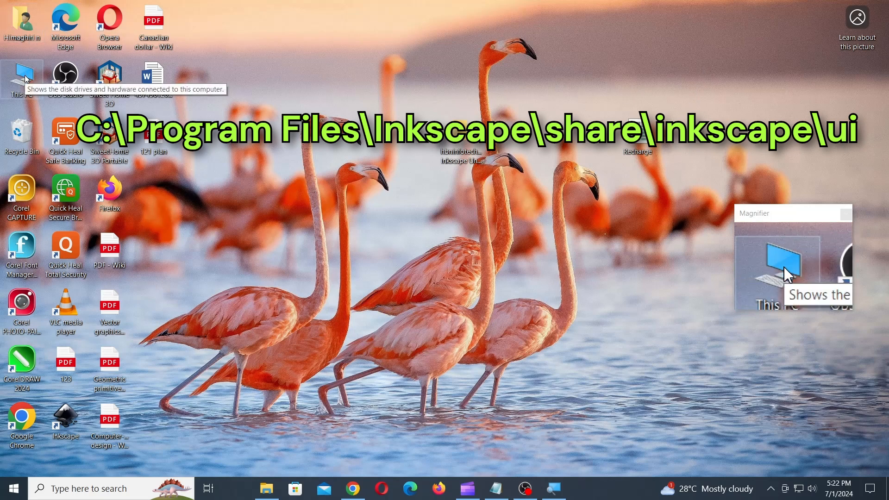
Browse This PC to C:\Program Files\Inkscape\share\inkscape\ui.
double_click(21, 76)
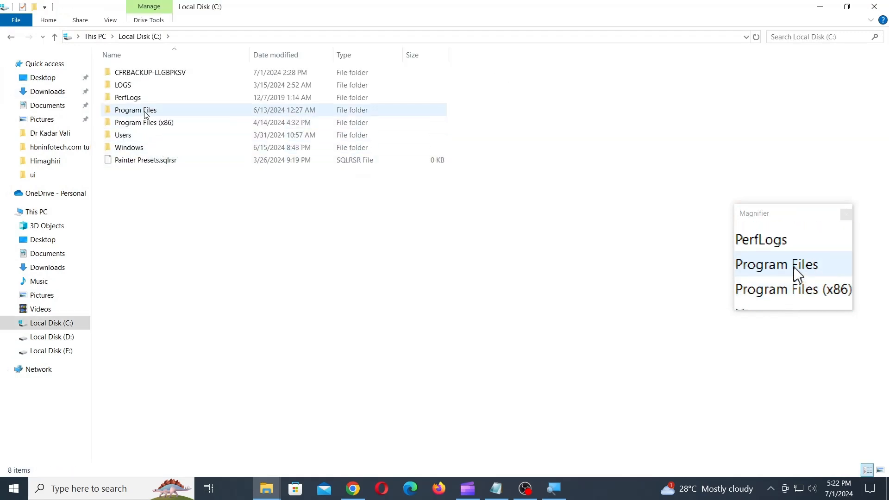
double_click(135, 109)
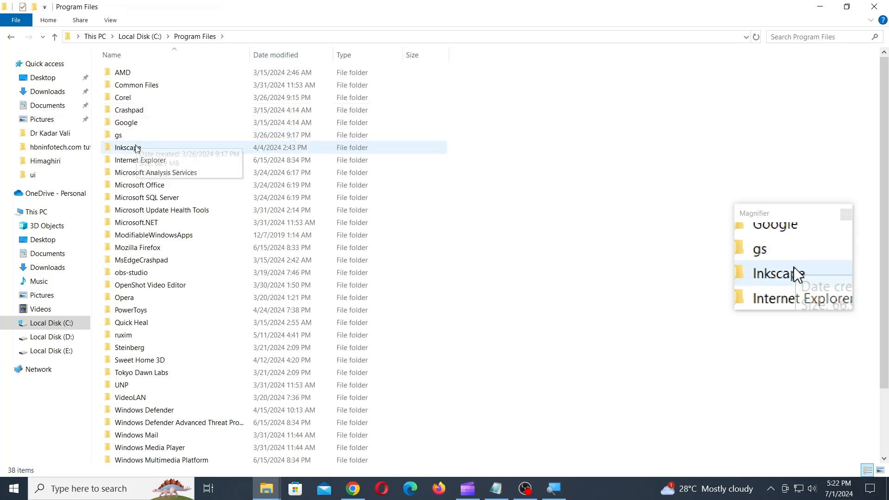
double_click(127, 147)
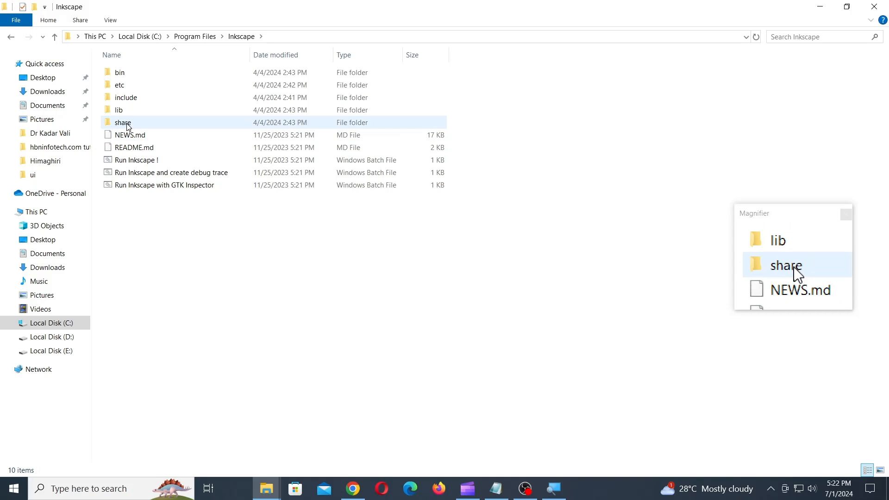
double_click(123, 122)
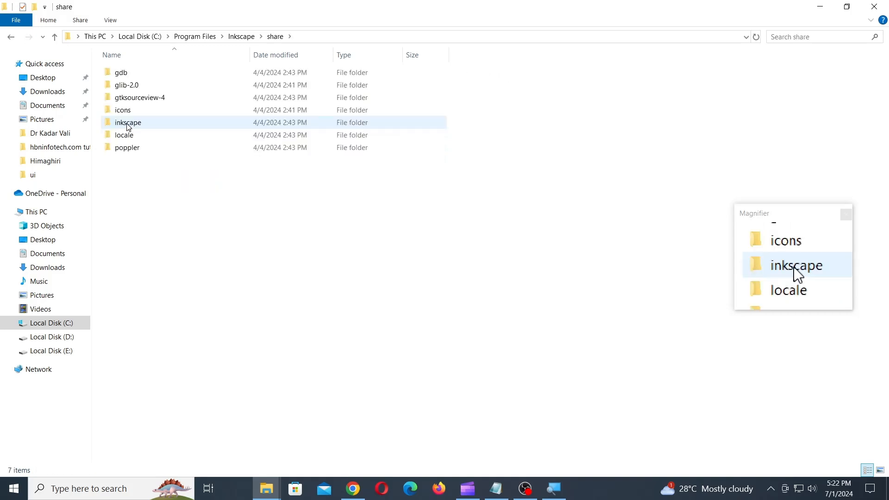
click(128, 122)
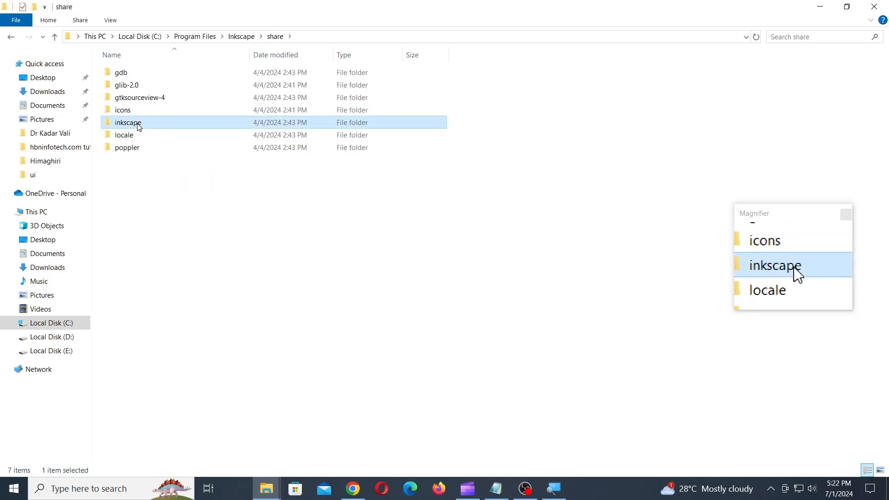
double_click(128, 122)
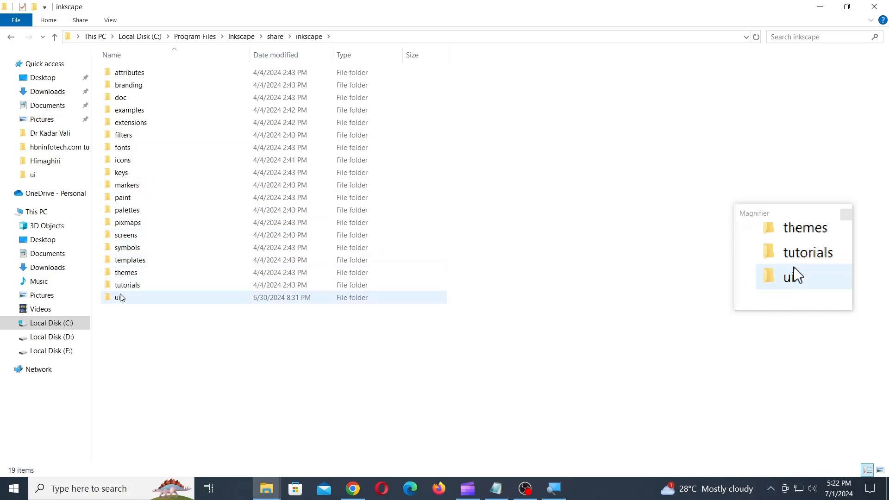
double_click(121, 297)
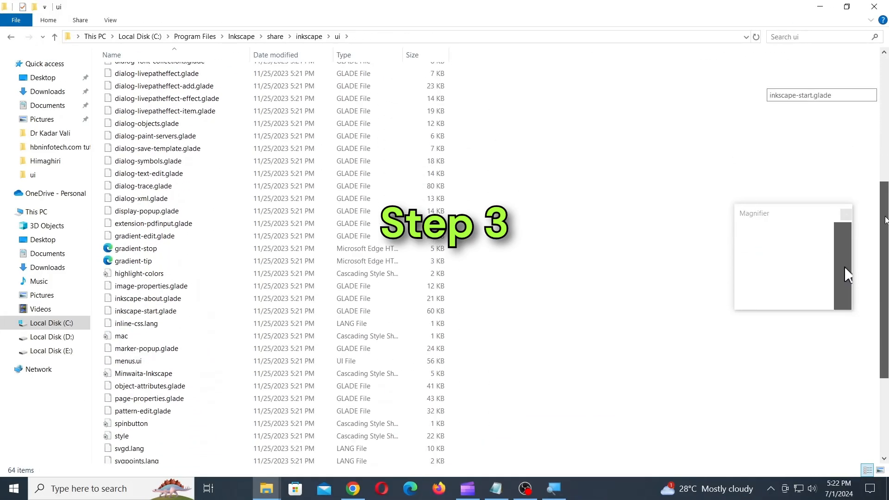
Scroll to units.xml in the ui folder and copy it to the desktop.
scroll(down, 3)
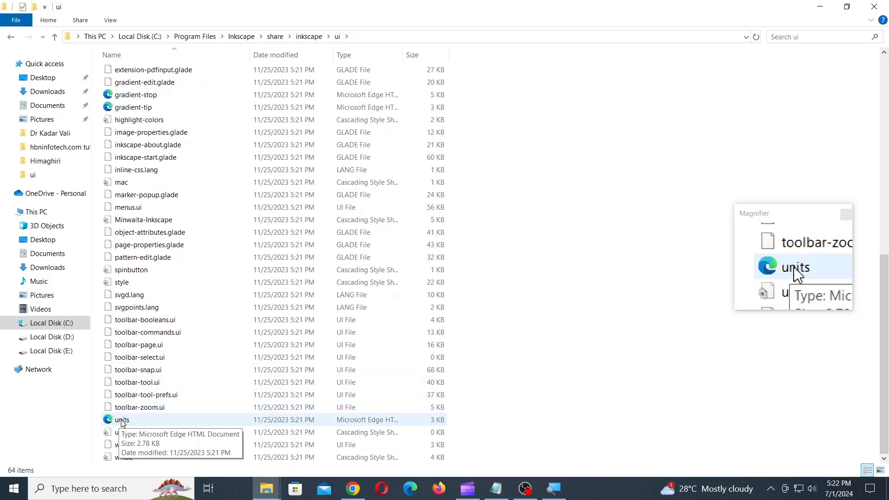
right_click(121, 420)
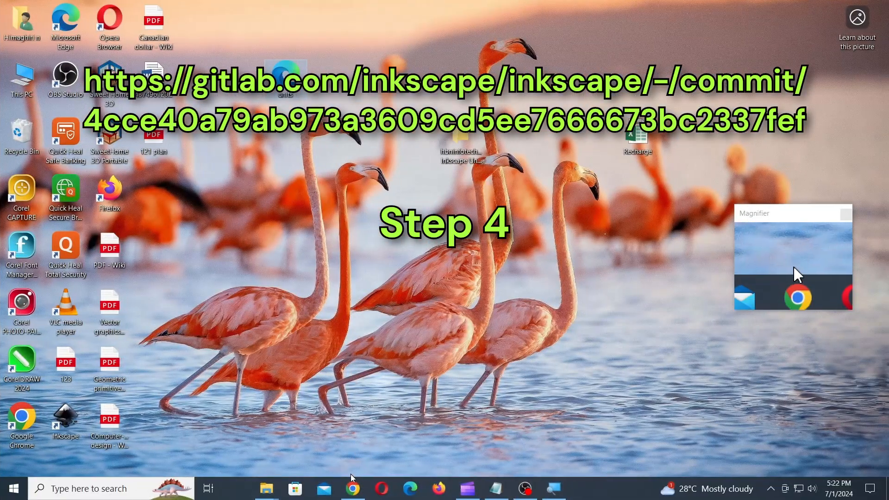
Copy the red meter and foot unit lines from units.xml on the GitLab commit page.
click(352, 487)
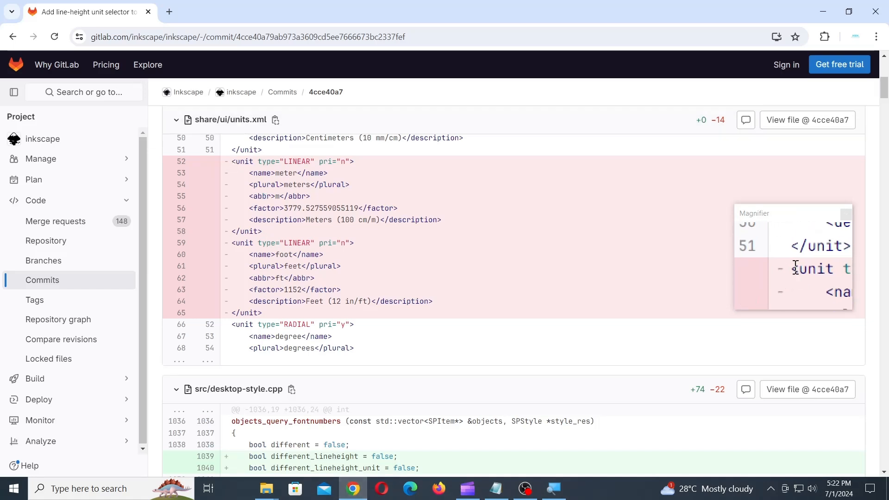
drag(231, 161, 311, 301)
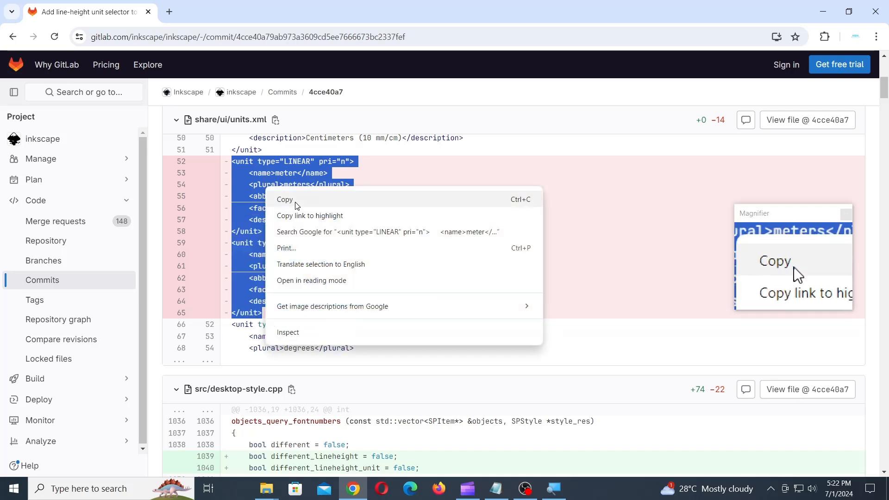
click(285, 200)
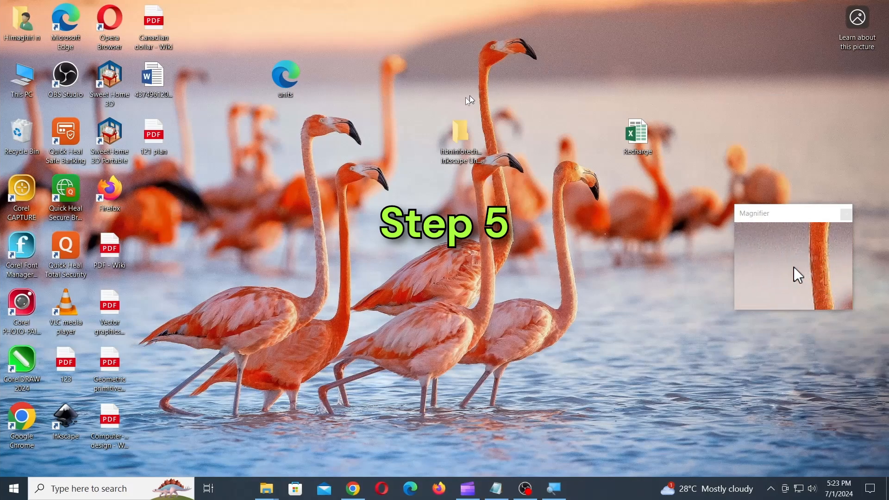
Open the desktop units.xml with Notepad.
click(285, 78)
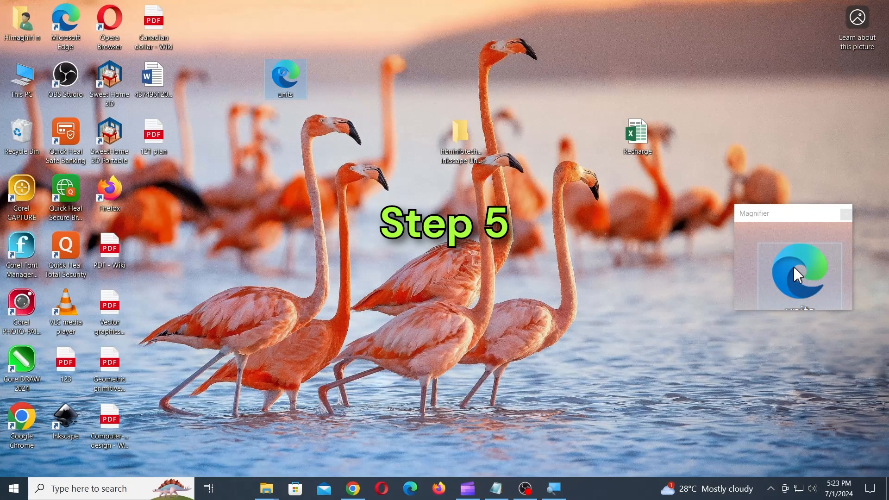
right_click(286, 79)
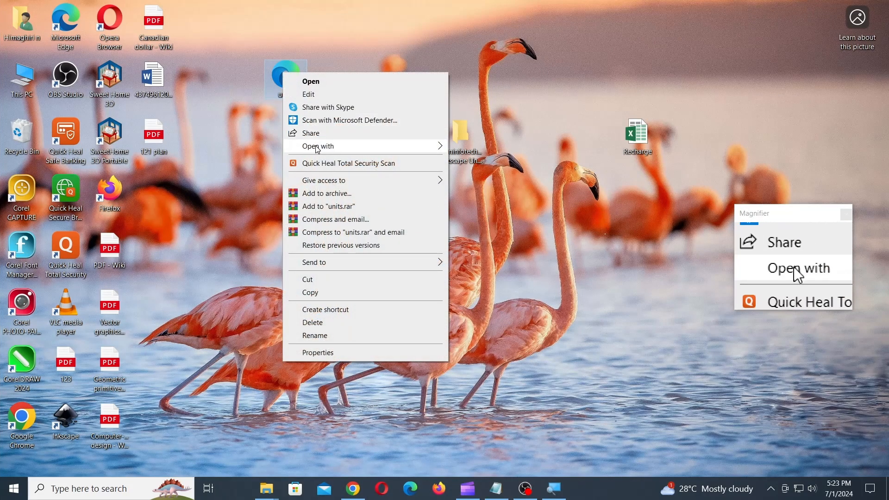
click(323, 146)
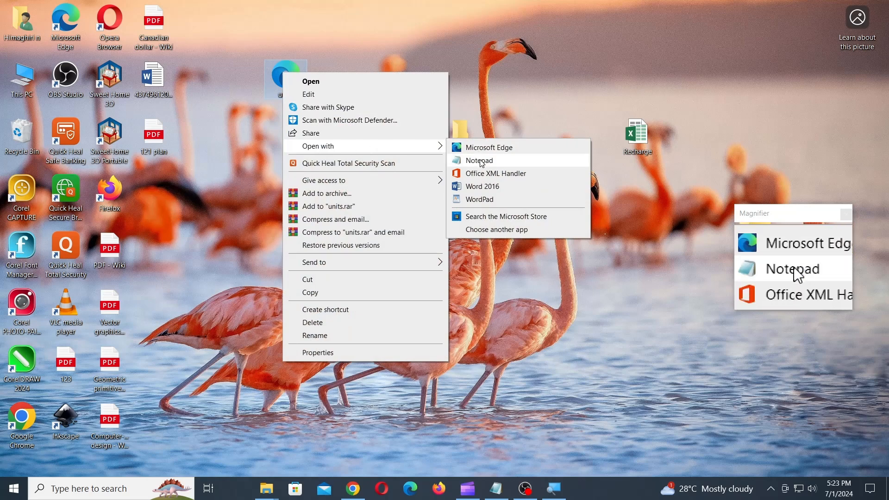
click(478, 161)
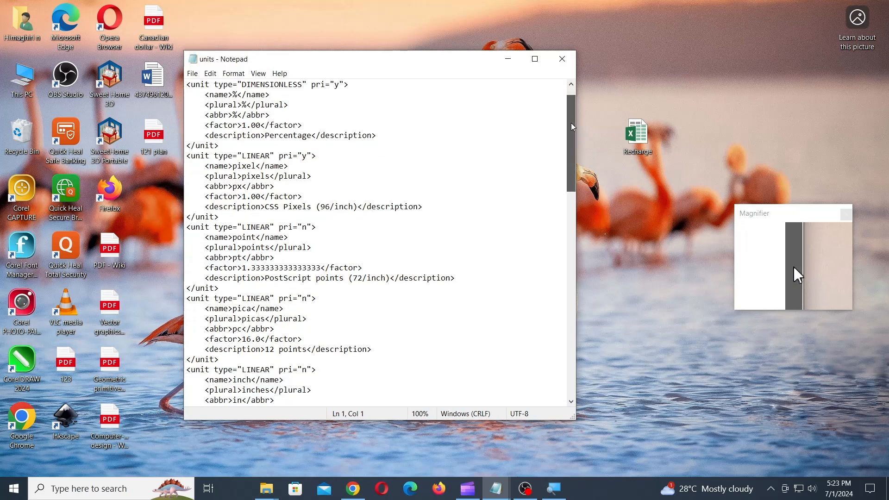
Insert the meter and foot unit definitions after the centimeter entry.
scroll(down, 3)
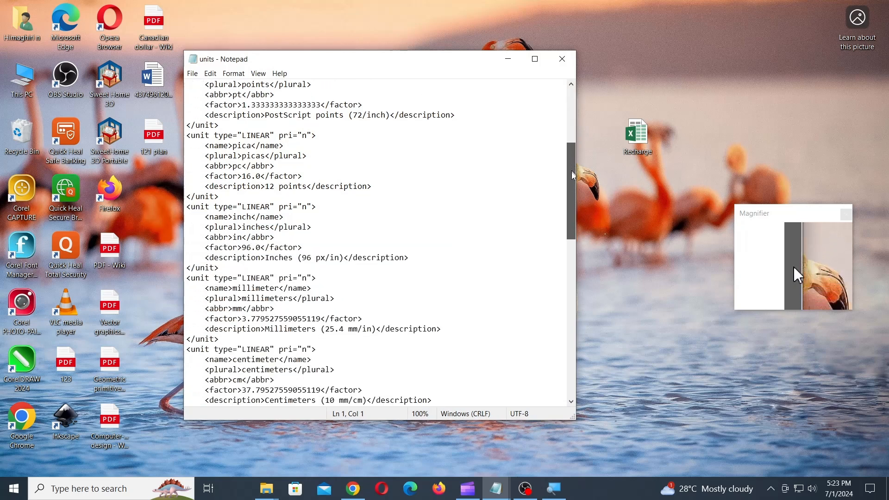
scroll(down, 3)
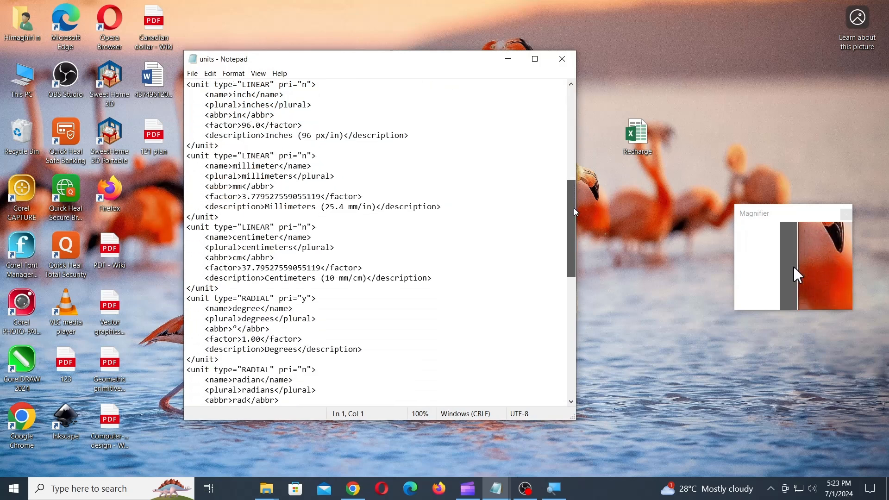
scroll(down, 3)
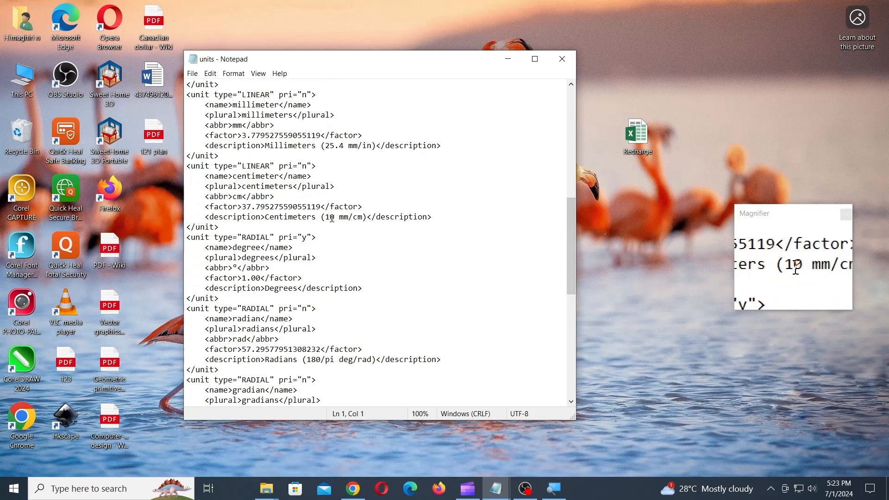
drag(344, 216, 218, 227)
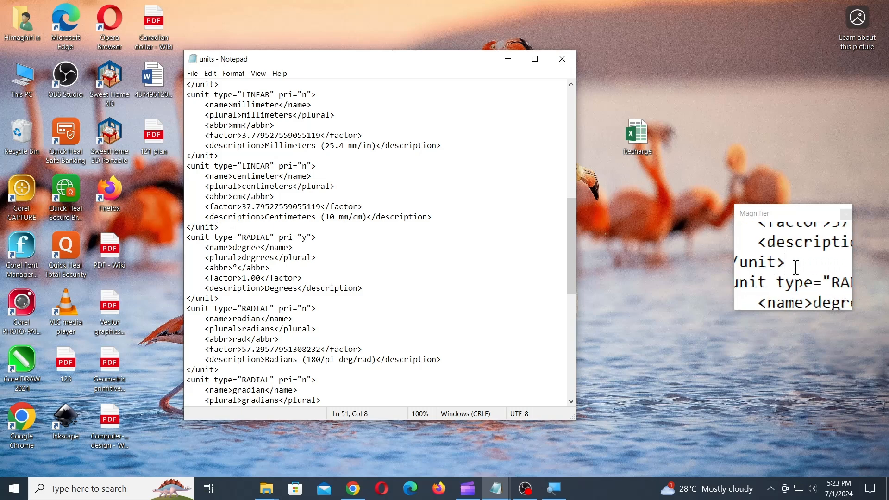
key(enter)
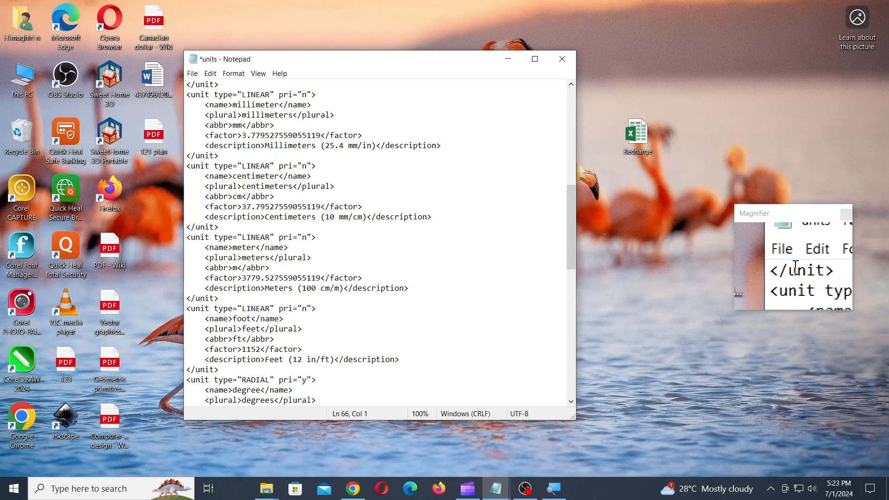
Save units.xml and close Notepad.
click(192, 73)
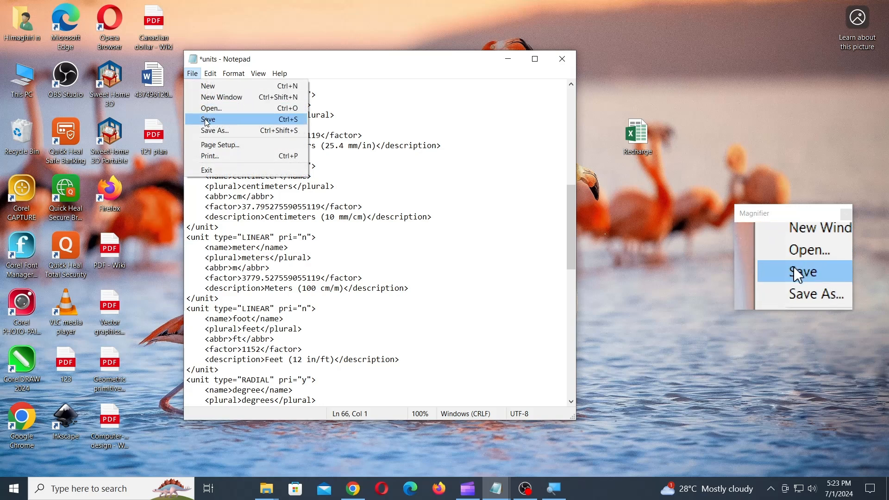
click(207, 119)
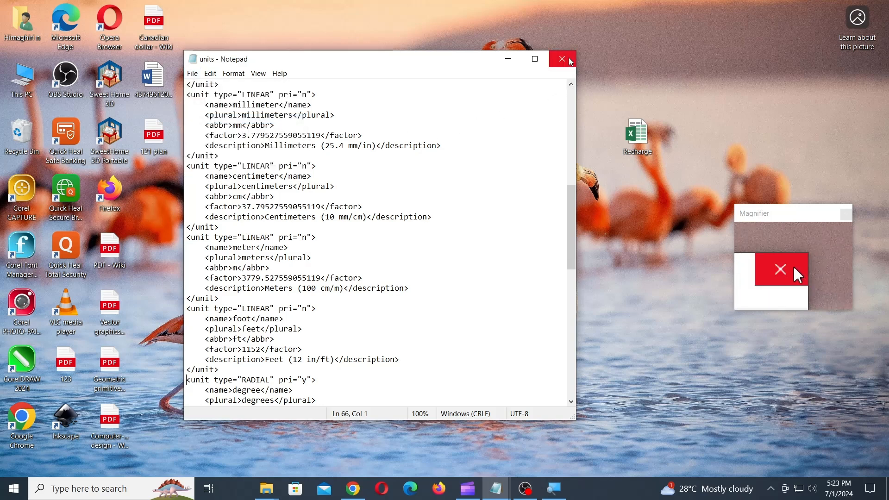
click(560, 59)
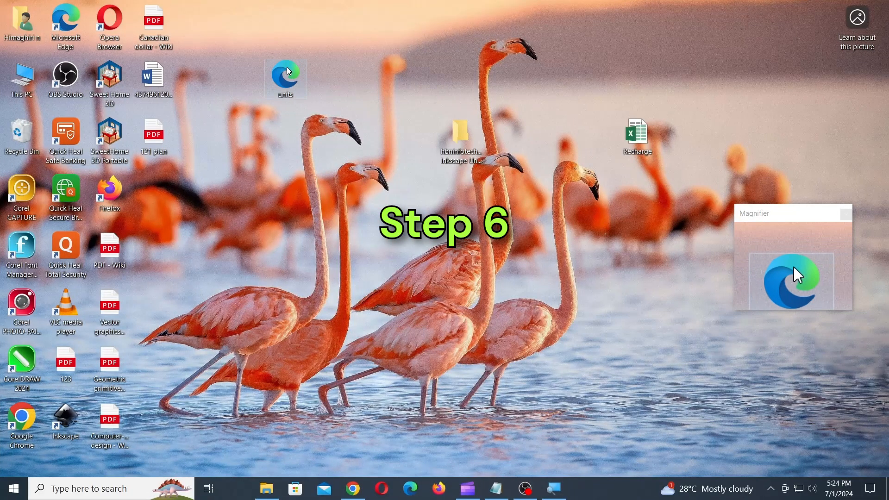
Move the edited units.xml into Inkscape's ui folder, replacing the original with admin permission.
right_click(285, 79)
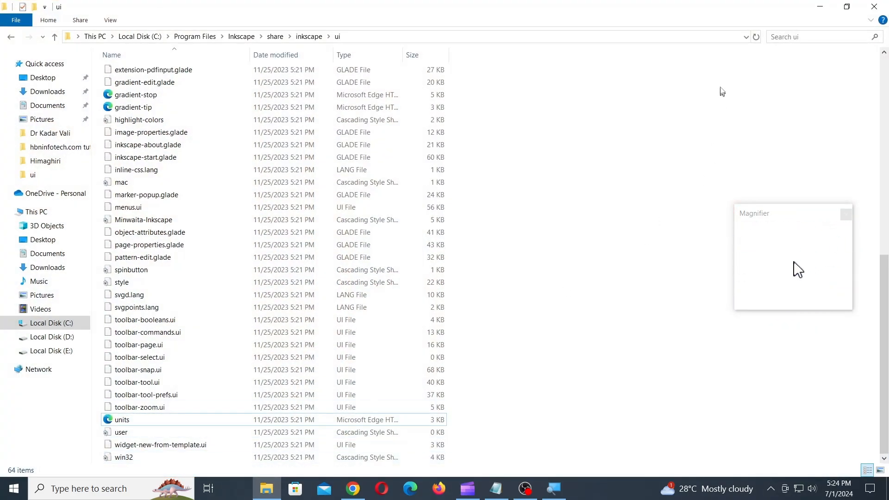
right_click(722, 91)
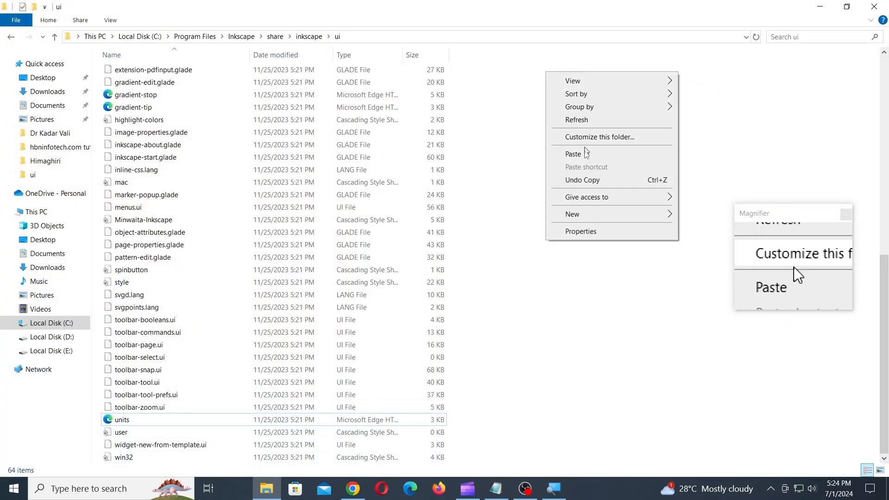
click(573, 153)
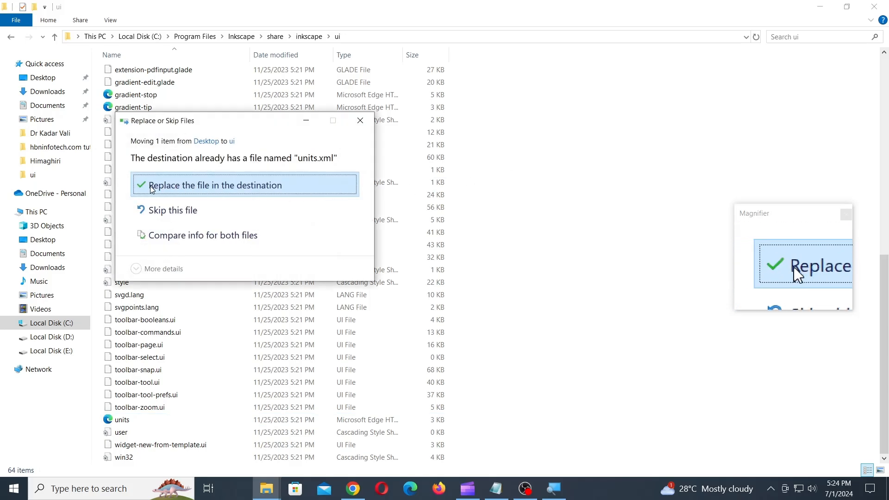
click(206, 185)
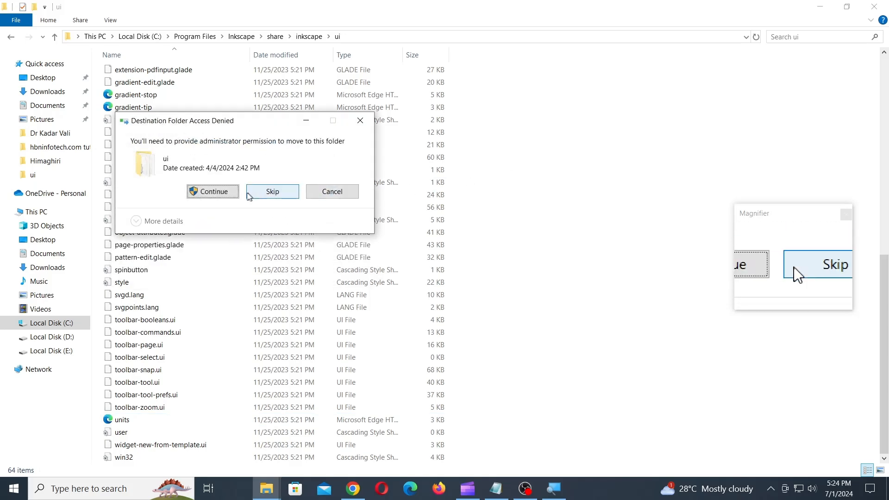
click(212, 191)
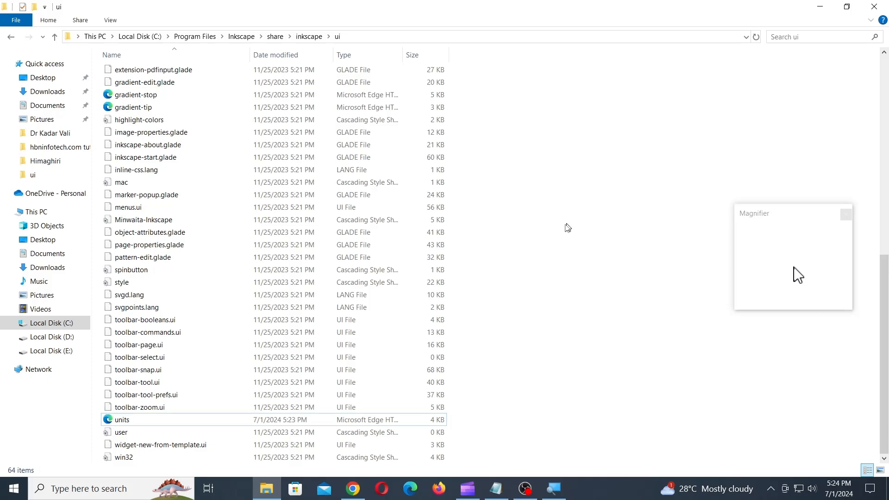
click(85, 488)
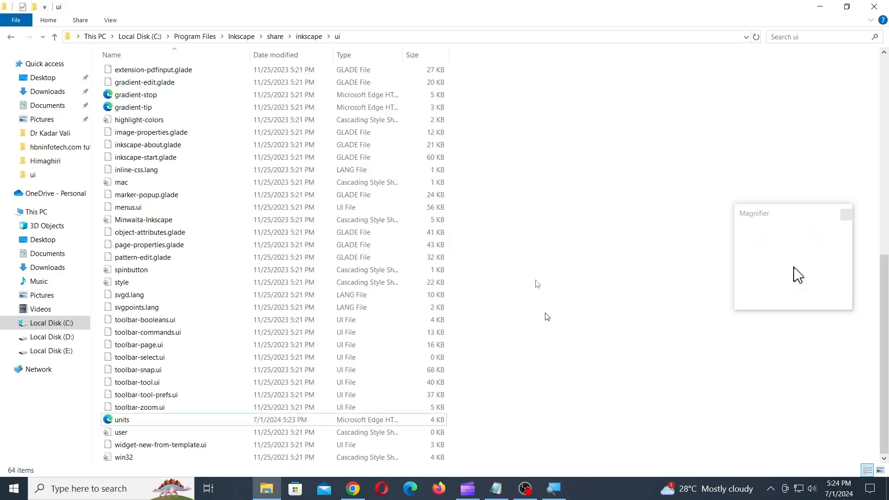
Draw a rectangle in Inkscape and switch its dimension units to ft.
click(581, 488)
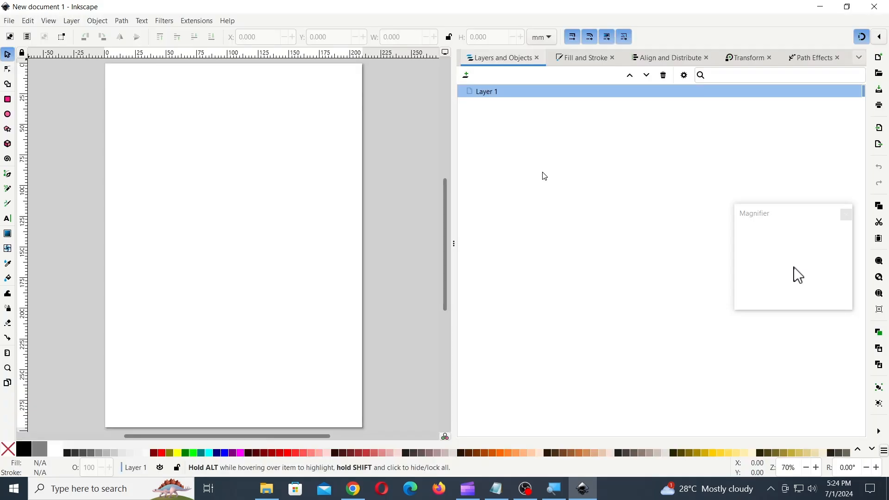
click(540, 37)
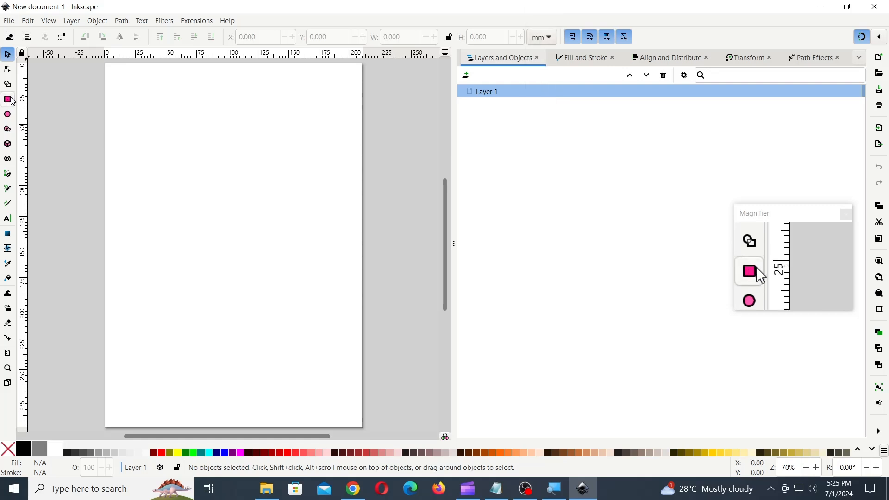
drag(197, 168, 248, 219)
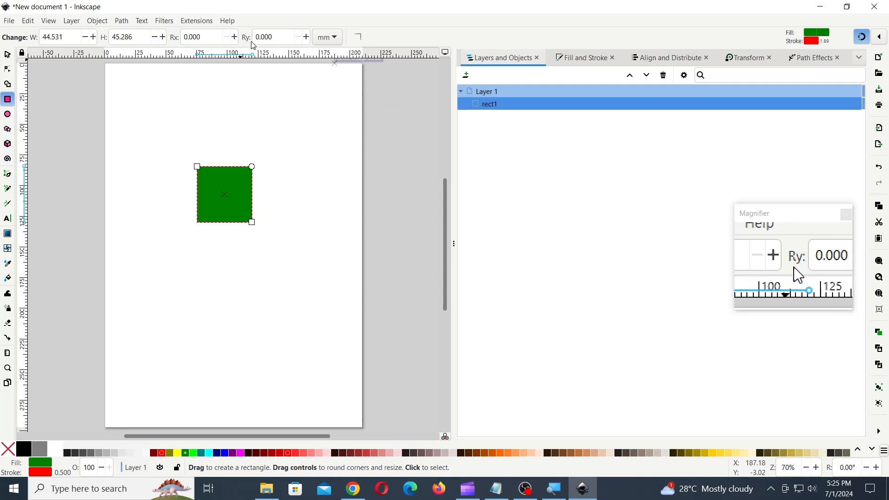
click(328, 37)
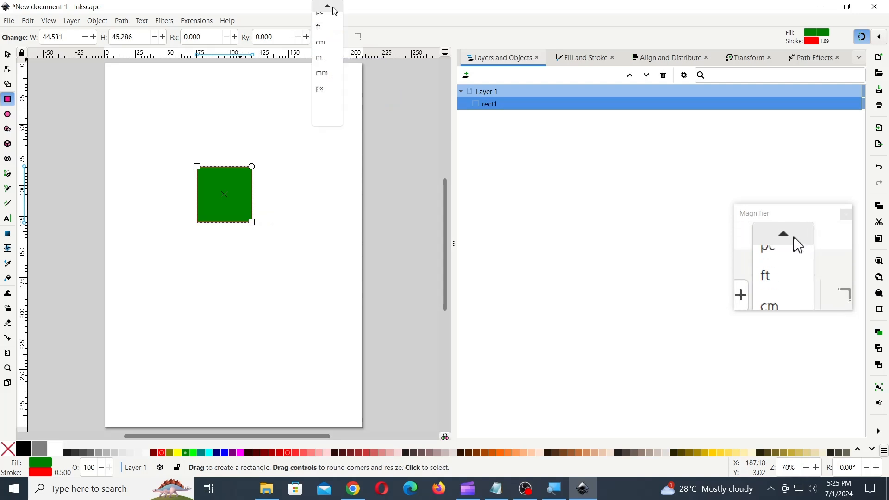
click(318, 27)
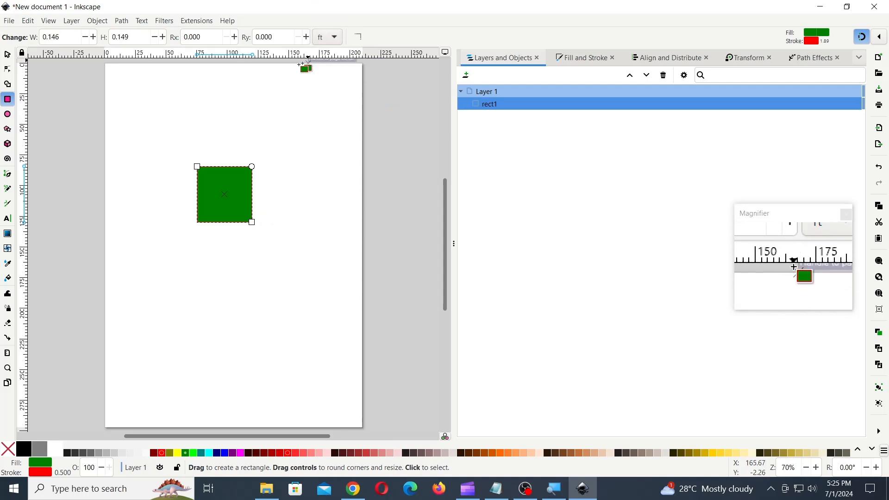
click(61, 38)
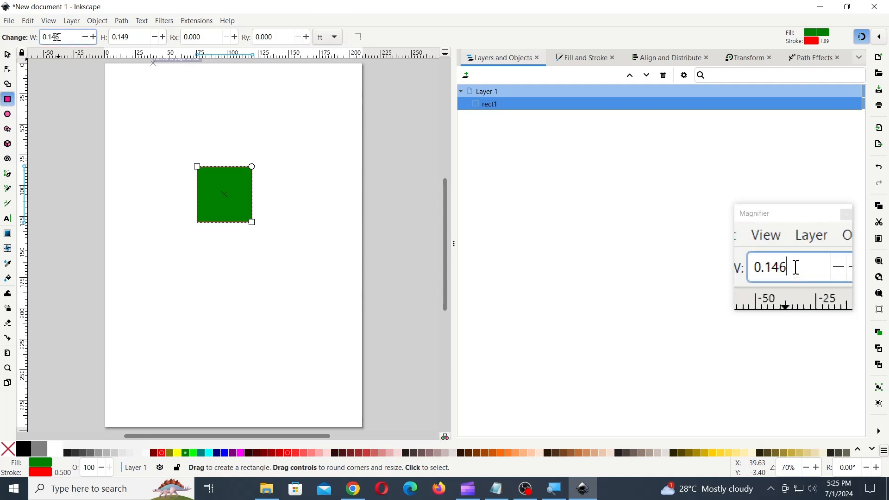